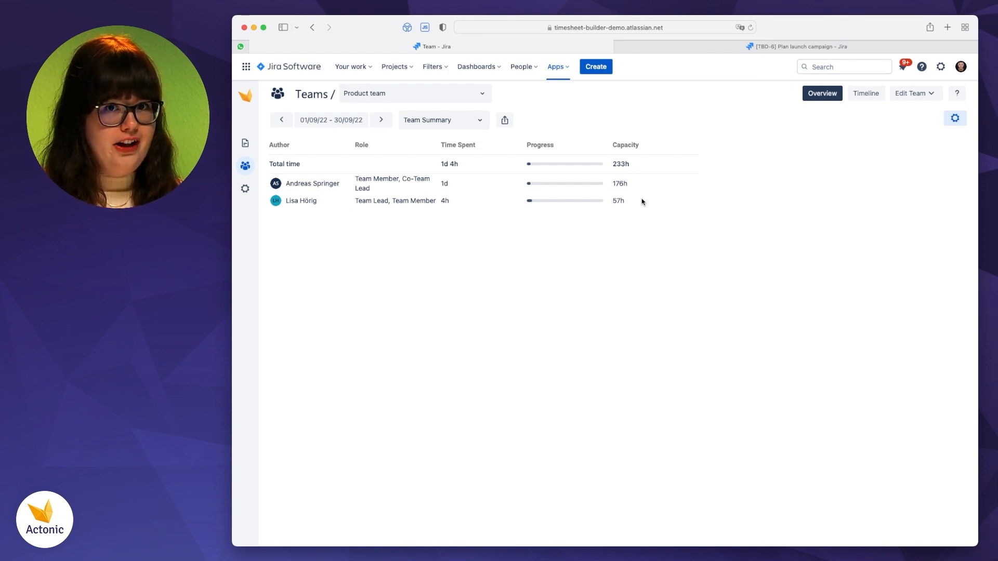
mouse_move(273, 130)
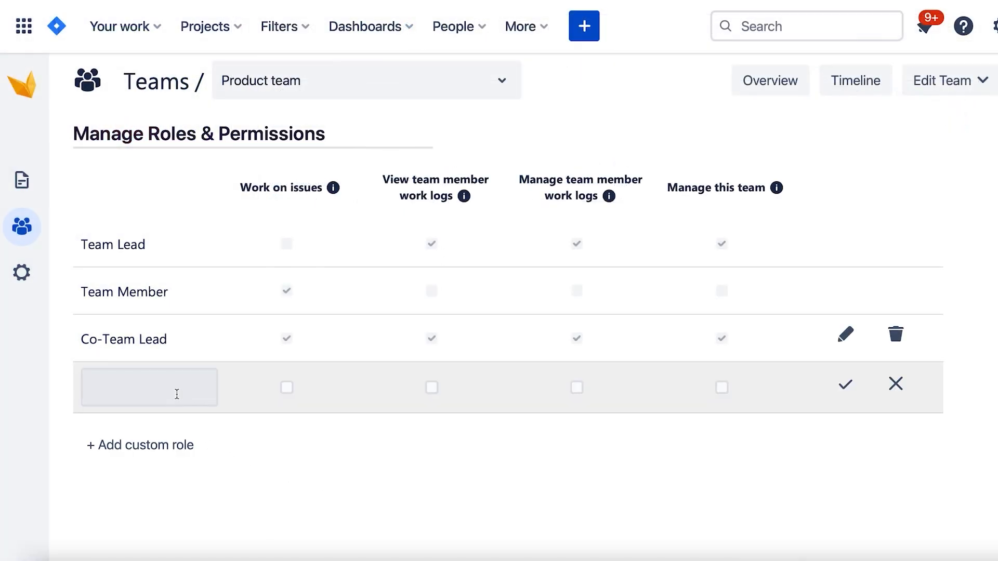
Create a 'Controller' team role permitted to view team member work logs.
type("Control")
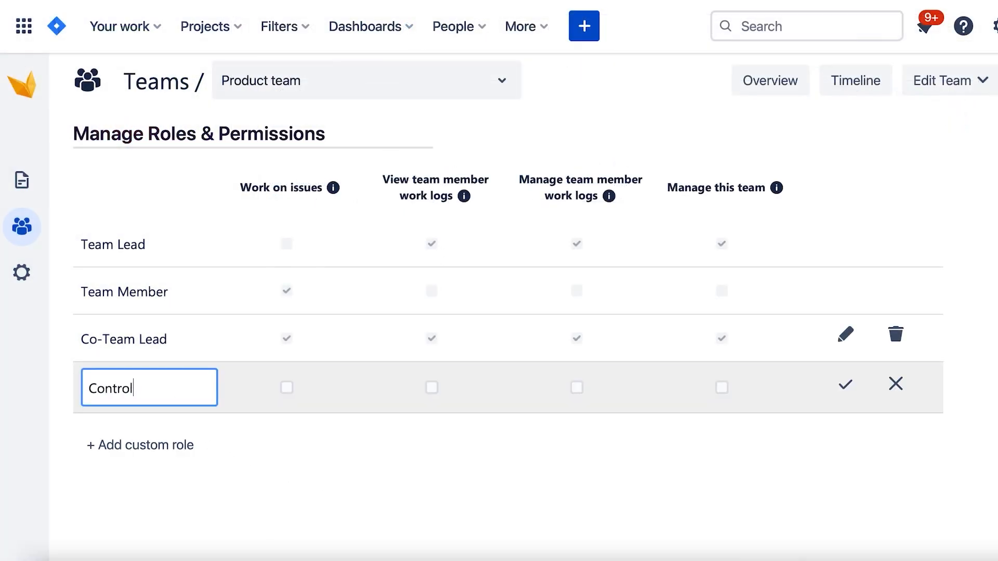
left_click(432, 388)
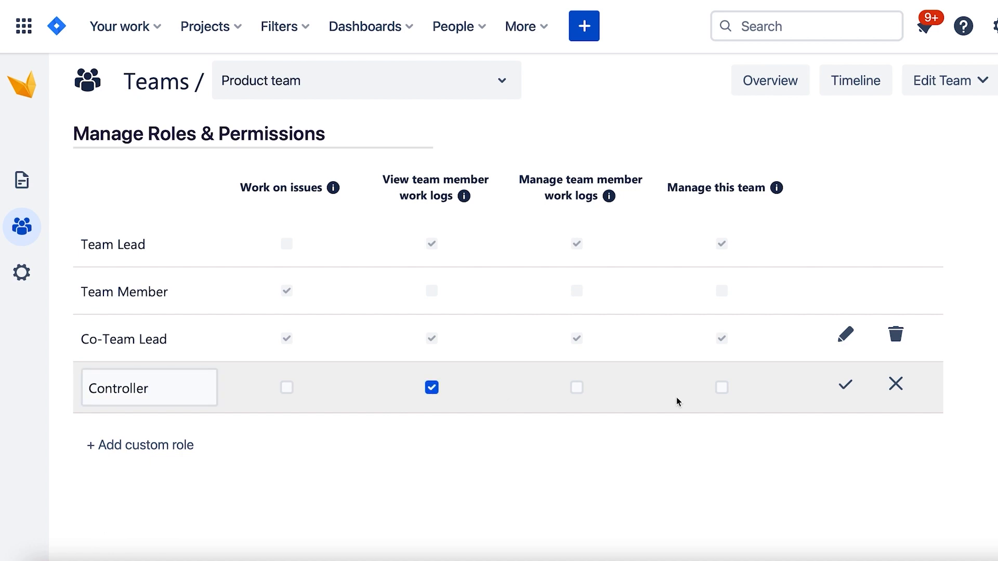
left_click(846, 385)
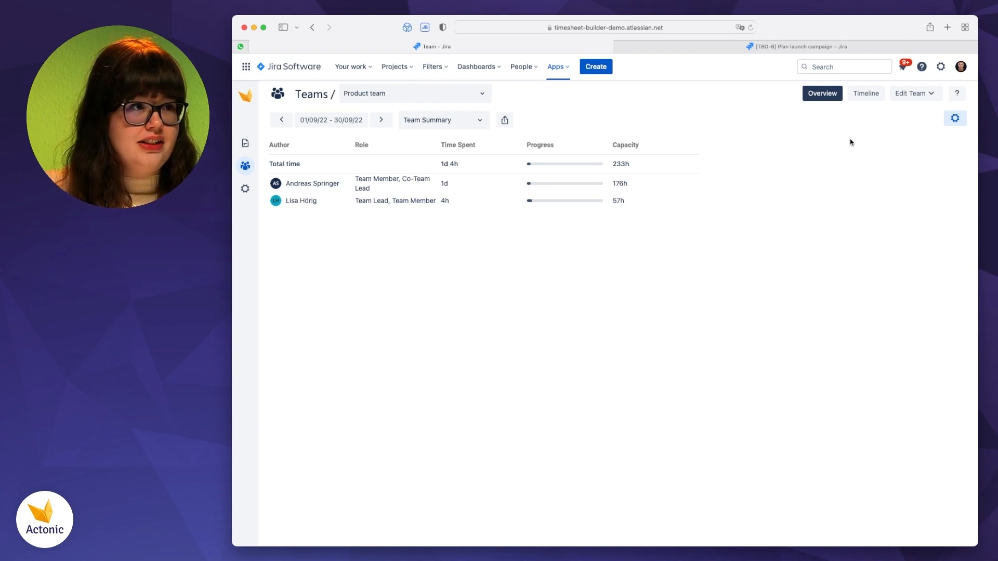
Show the Product team timeline for the Last Week period.
left_click(865, 93)
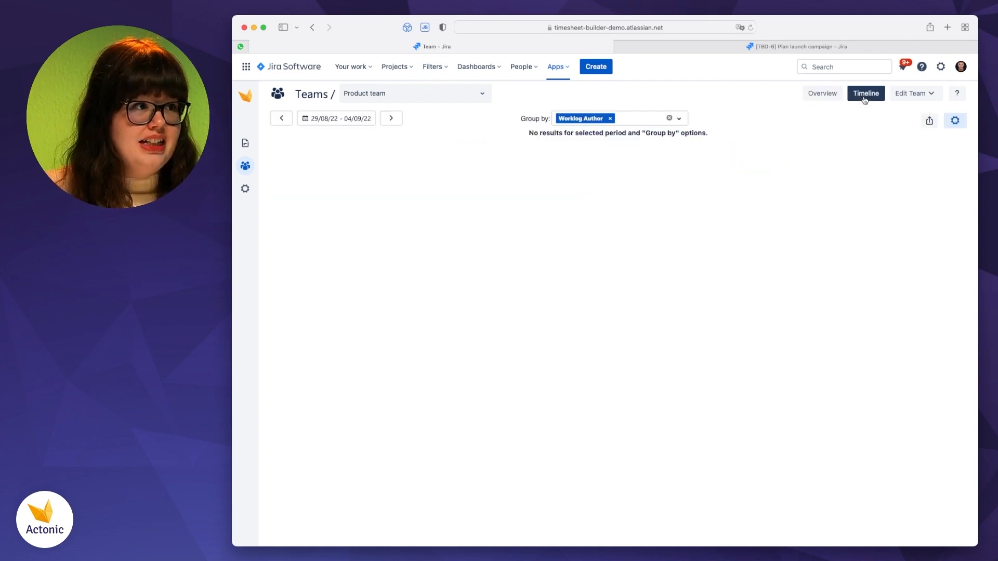
left_click(391, 119)
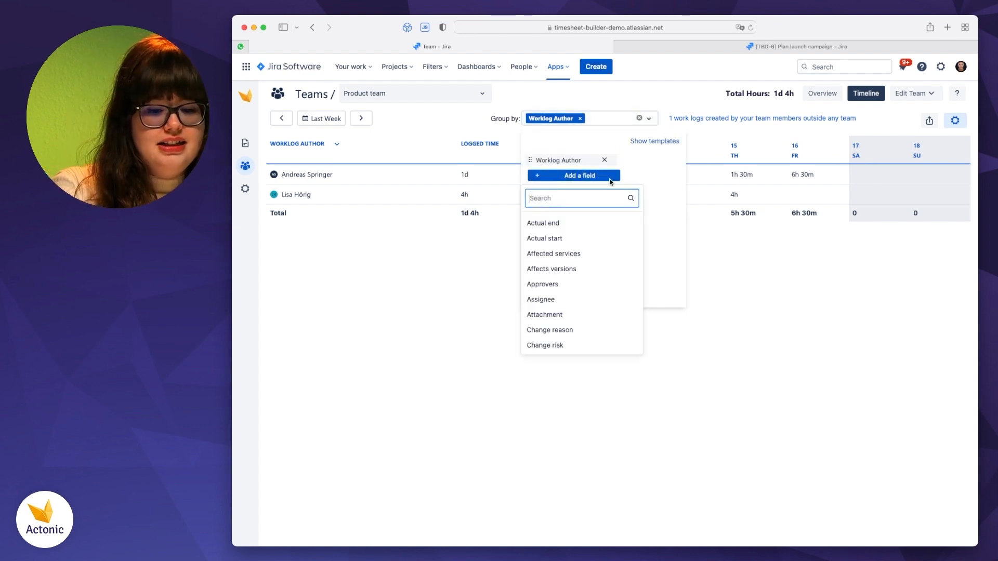
Add Issue and then Worklog as grouping levels under worklog author.
type("issue")
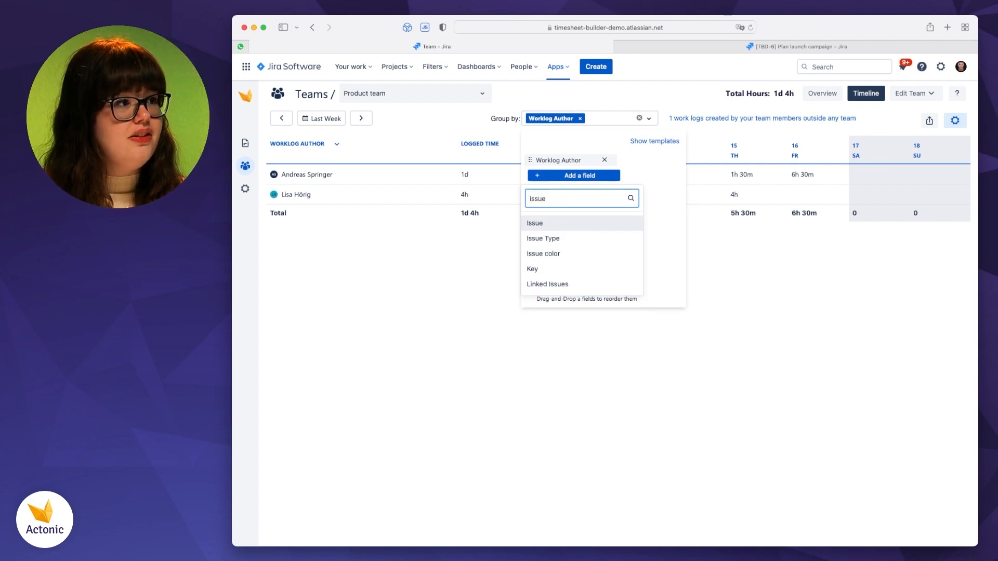
left_click(534, 223)
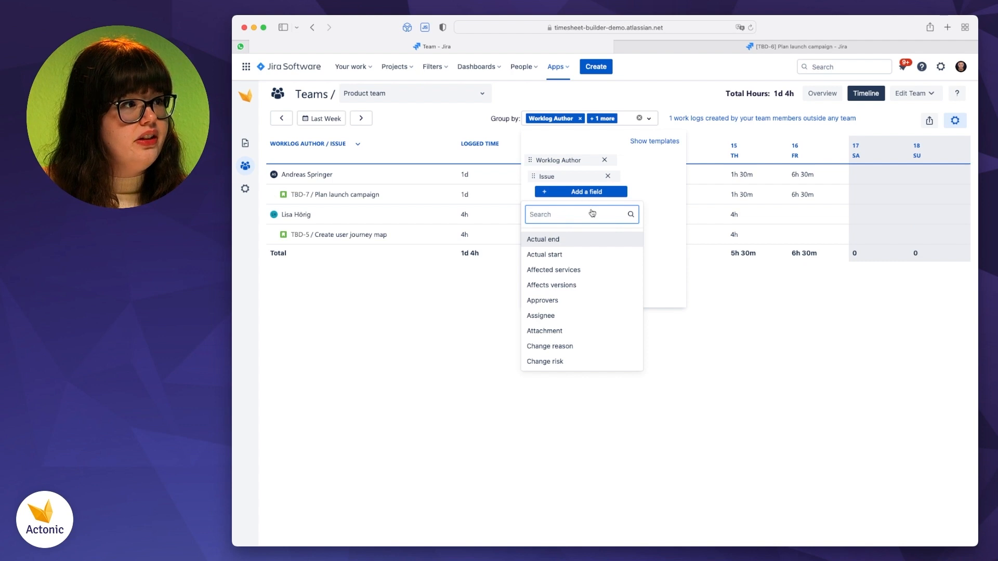
type("work")
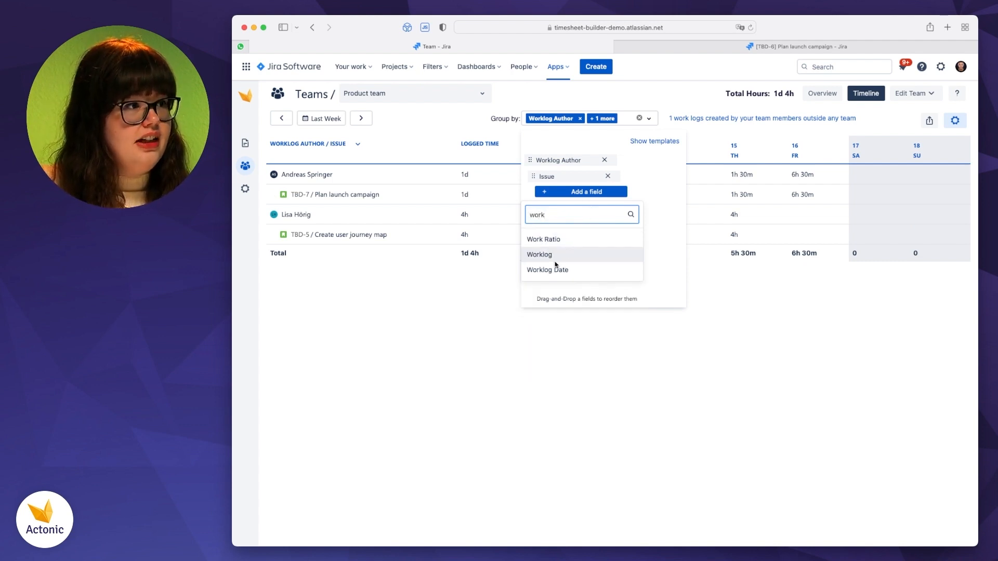
left_click(540, 254)
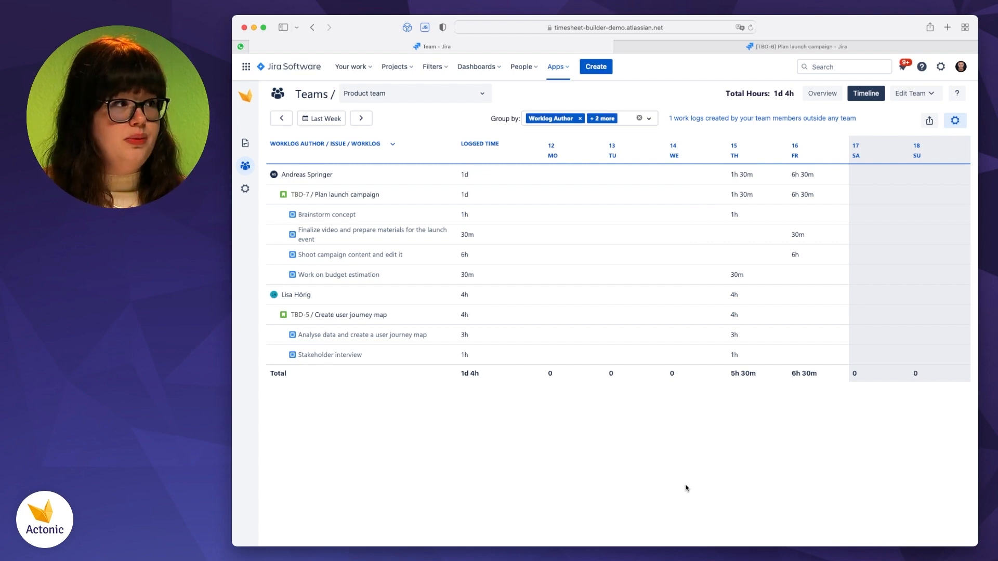
mouse_move(319, 204)
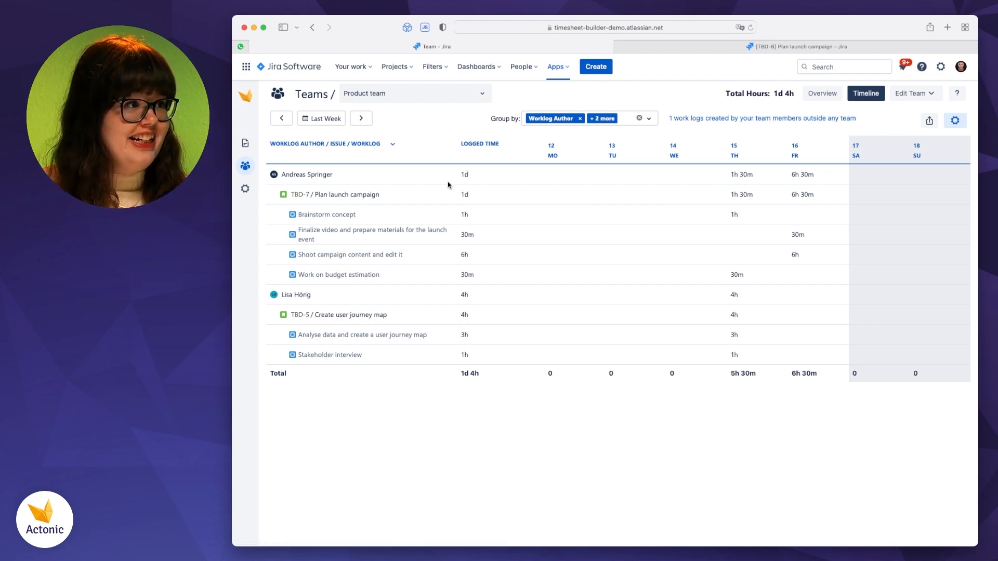
mouse_move(455, 232)
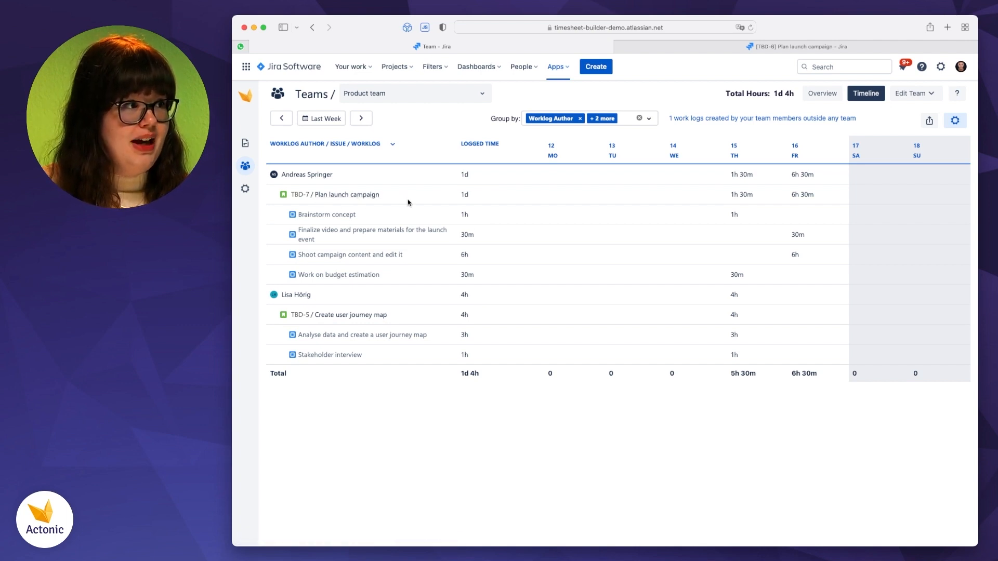
mouse_move(330, 232)
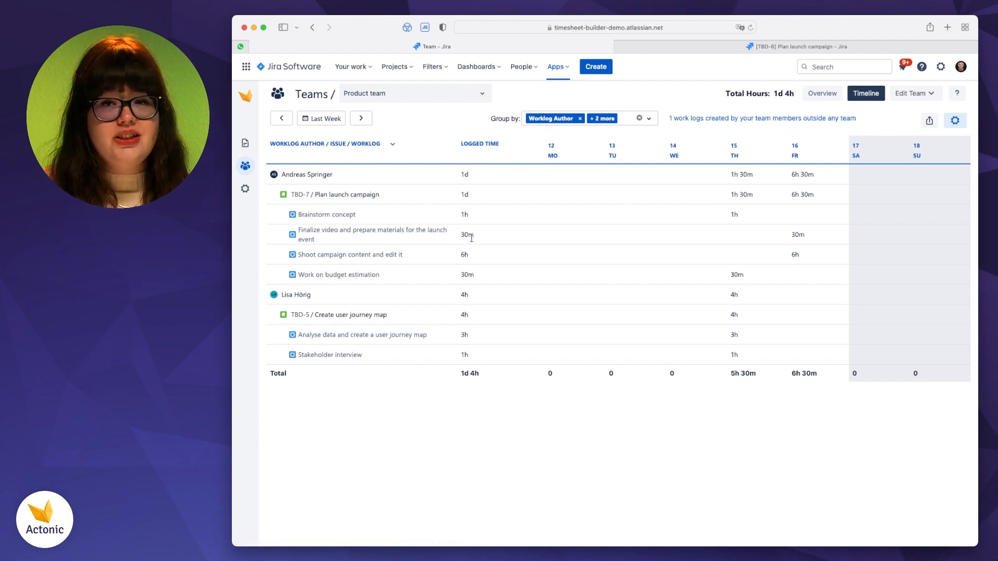
mouse_move(349, 255)
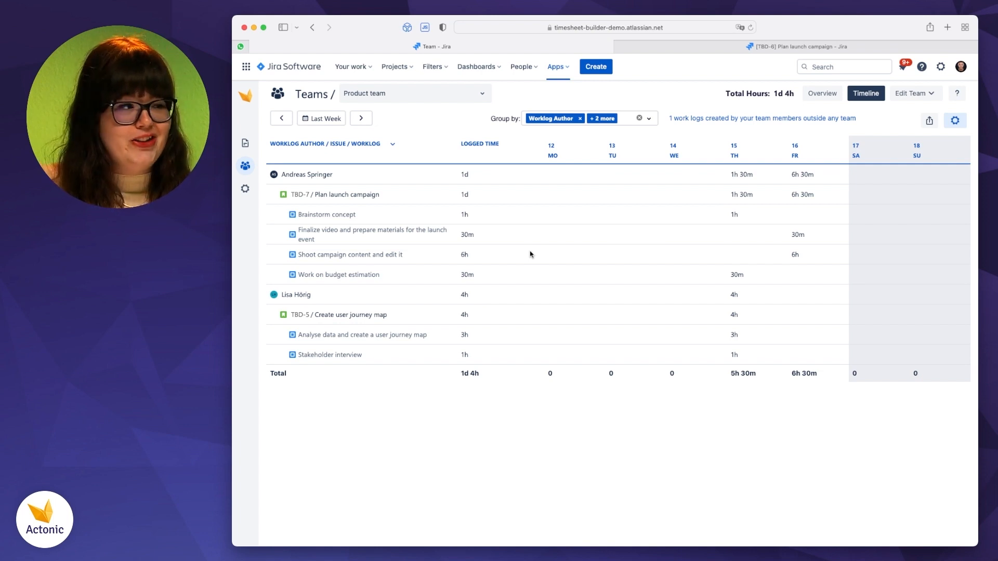
mouse_move(392, 153)
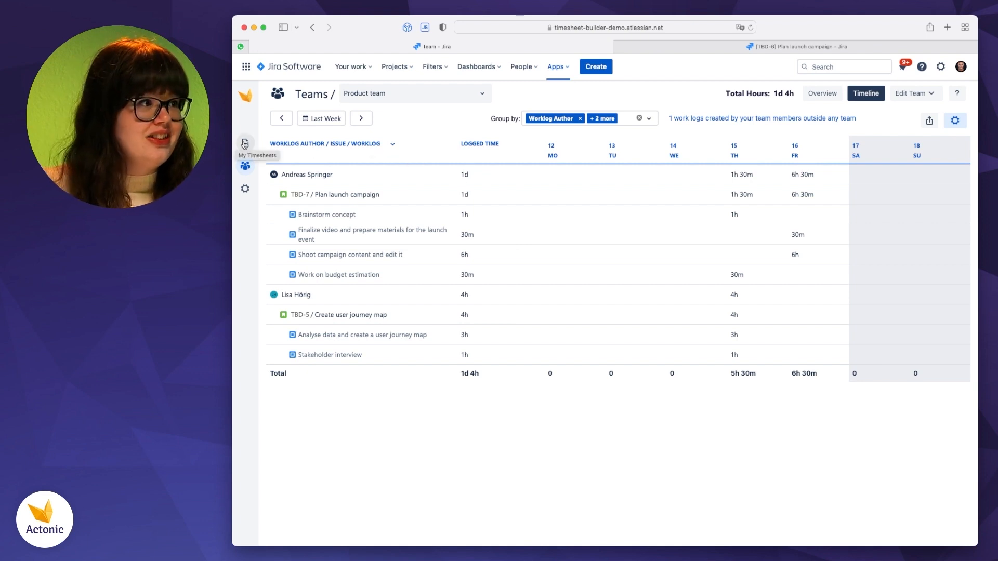
Show My Timesheets calendar for 12–18 Sep 2022 with the TBD-6 worklogs visible.
left_click(246, 145)
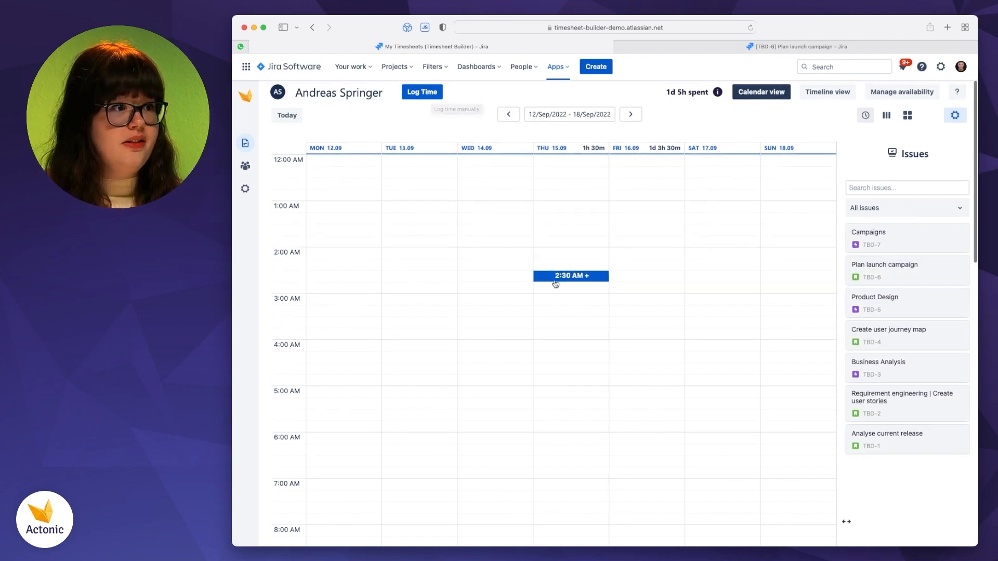
scroll("down", 3)
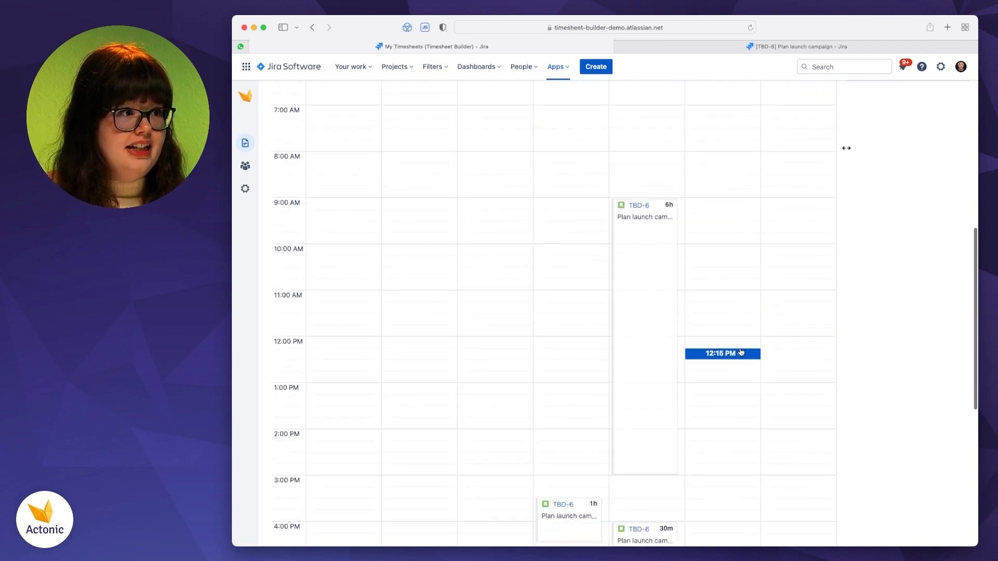
mouse_move(571, 481)
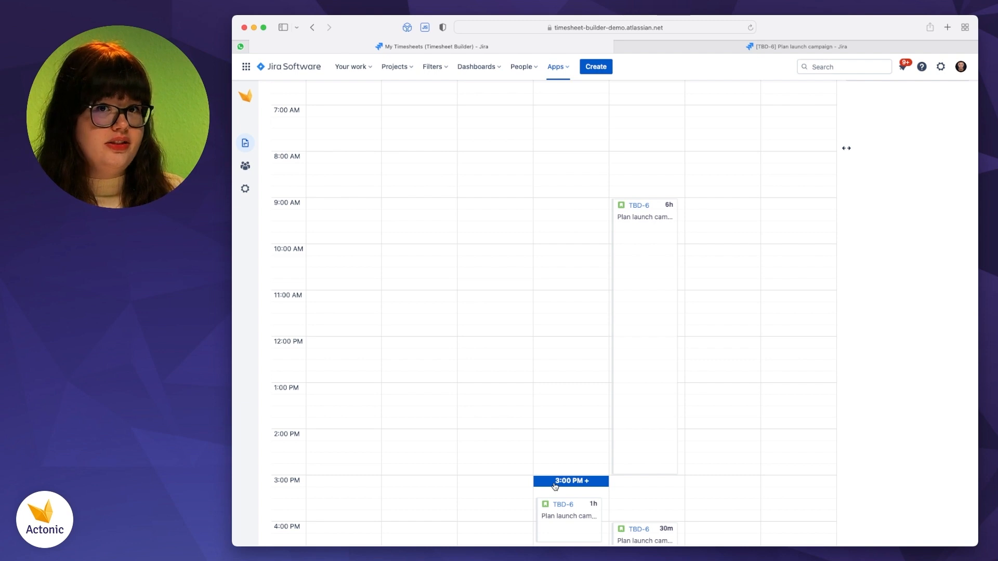
Start a new worklog in the Thursday 15 Sep 3:00 PM calendar slot.
left_click(571, 480)
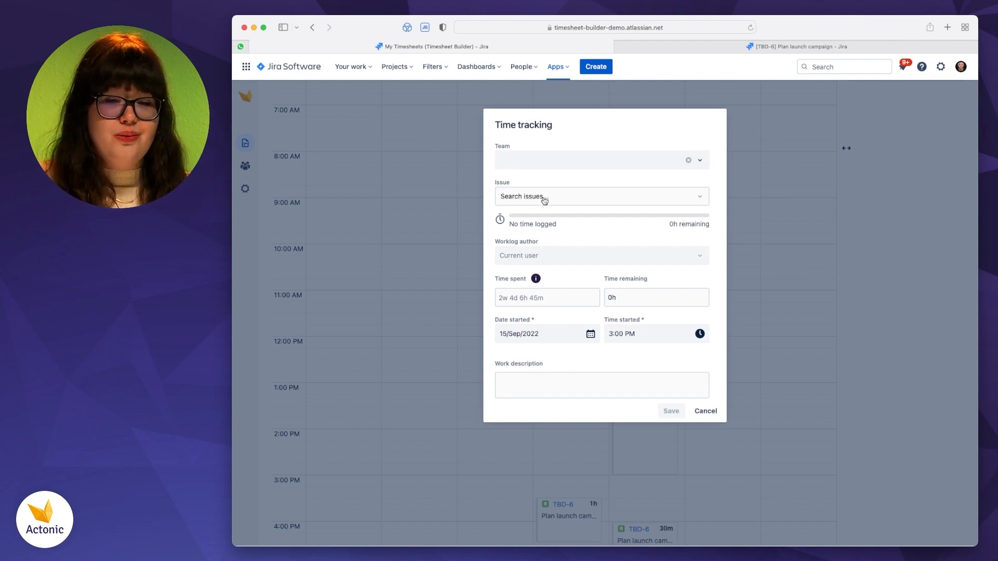
mouse_move(536, 317)
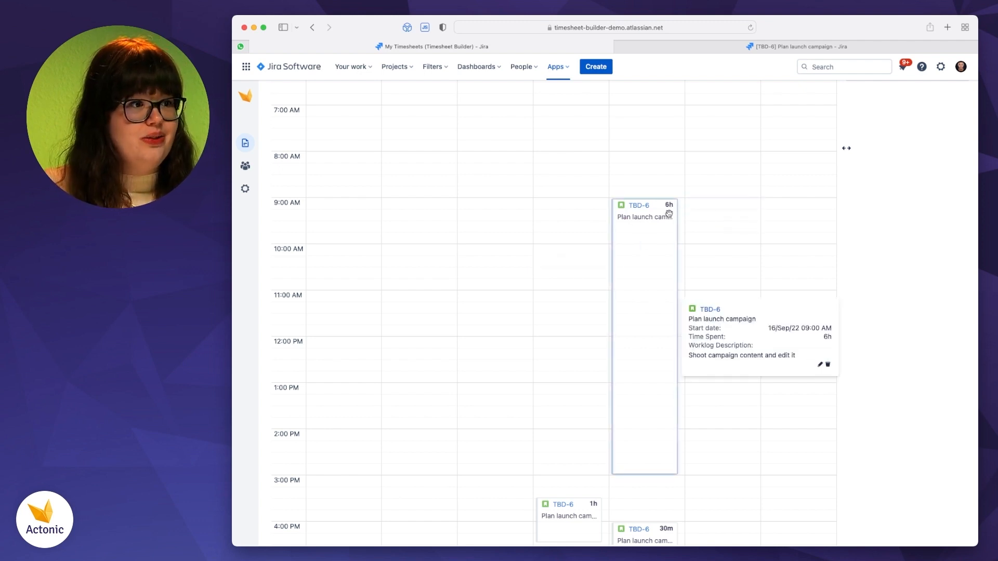
mouse_move(669, 213)
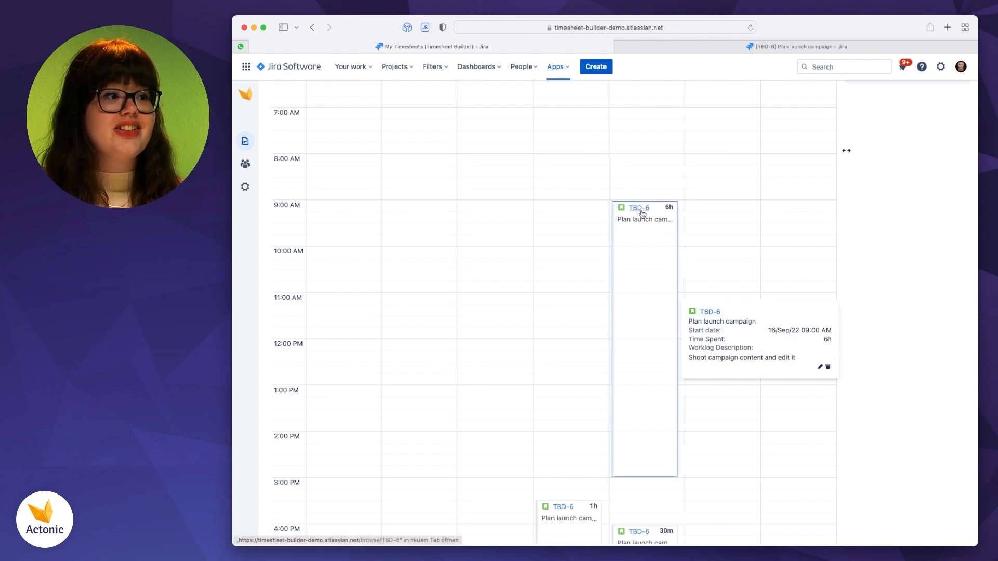
Go to issue TBD-6 Plan launch campaign and start its Timesheet Builder timer.
left_click(643, 208)
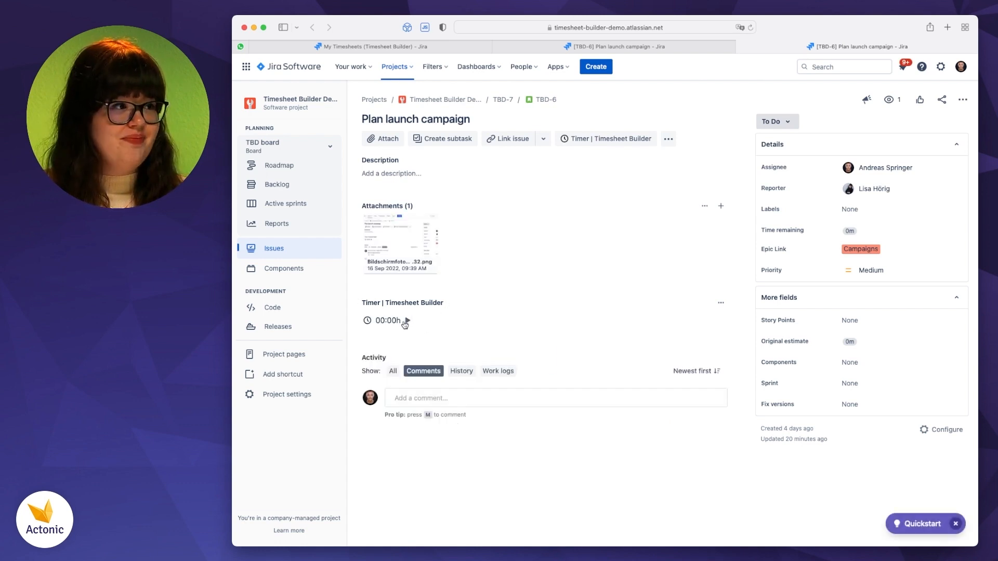
left_click(406, 321)
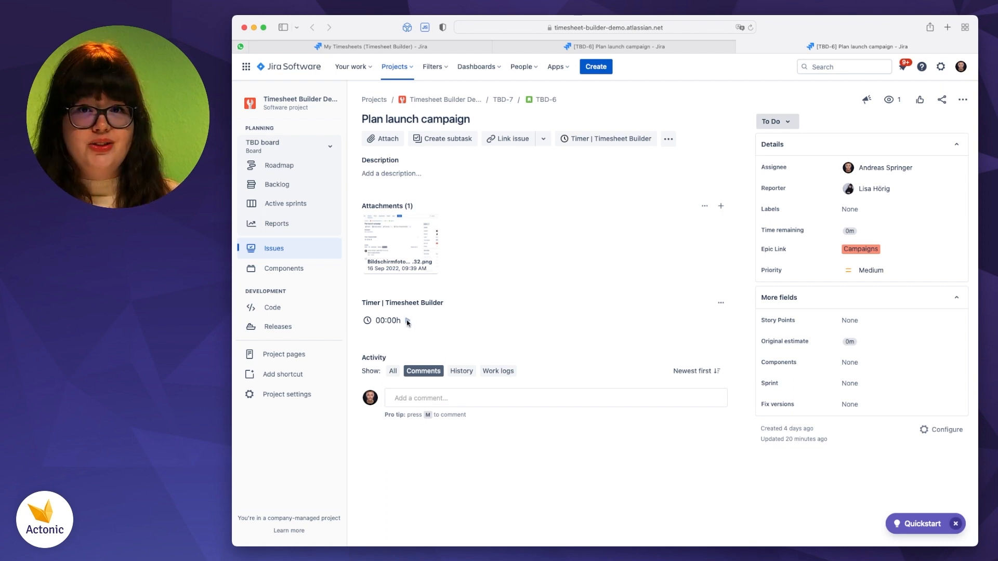
left_click(406, 322)
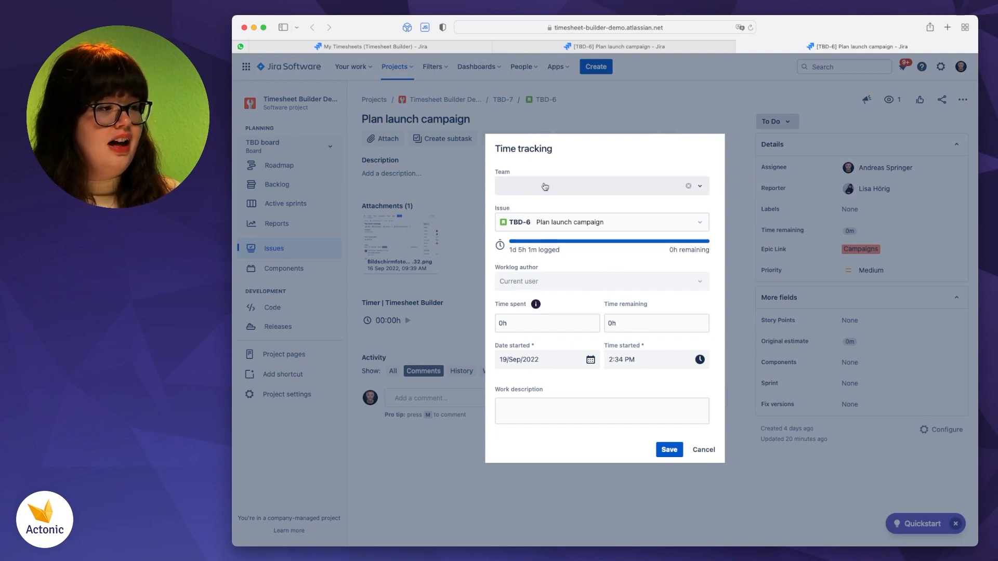
left_click(600, 186)
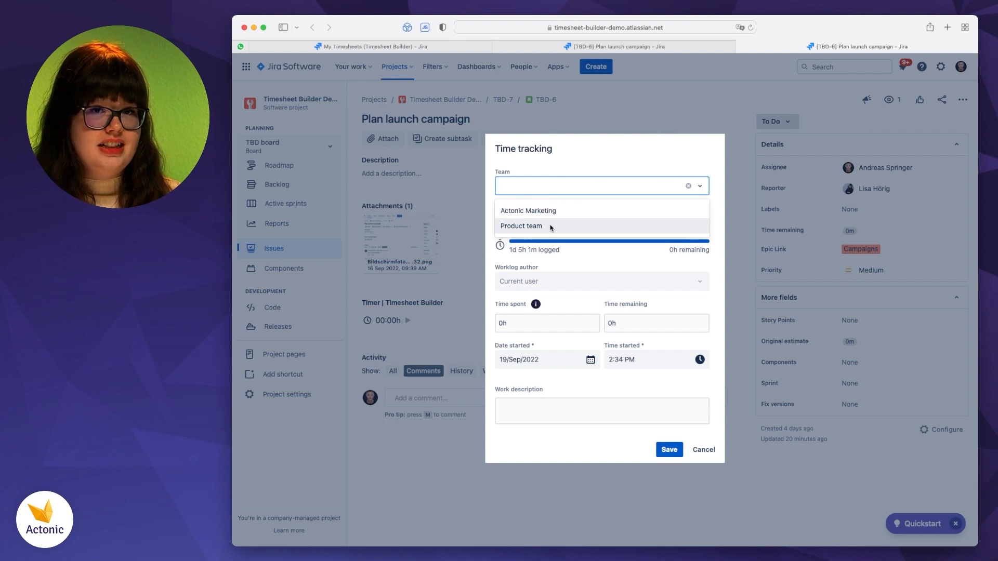
left_click(521, 226)
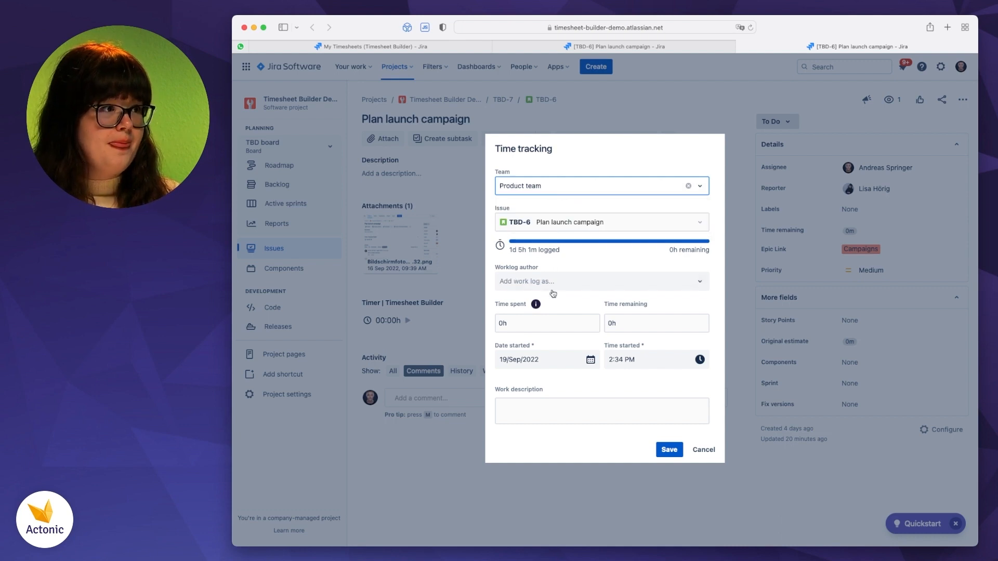
left_click(600, 282)
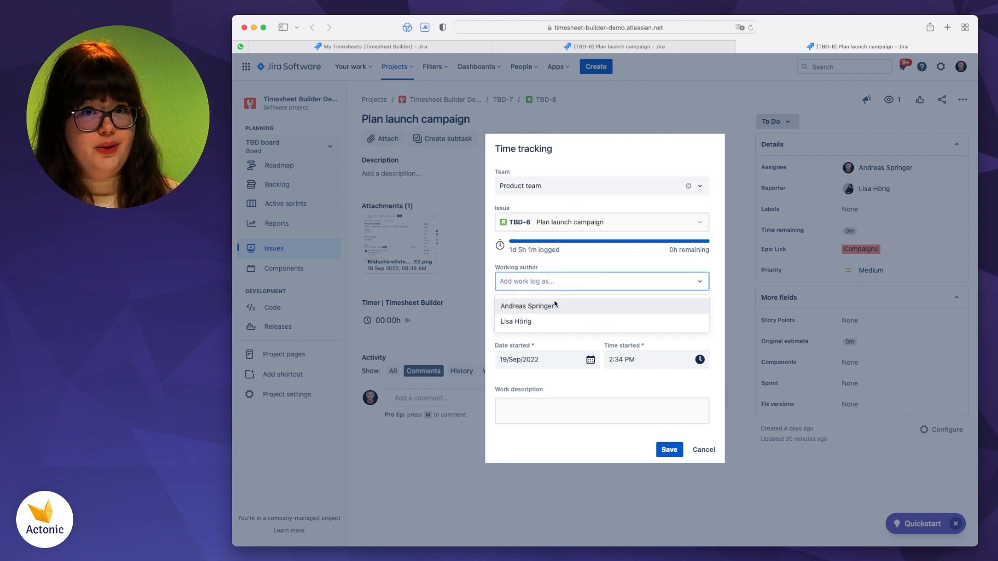
left_click(516, 321)
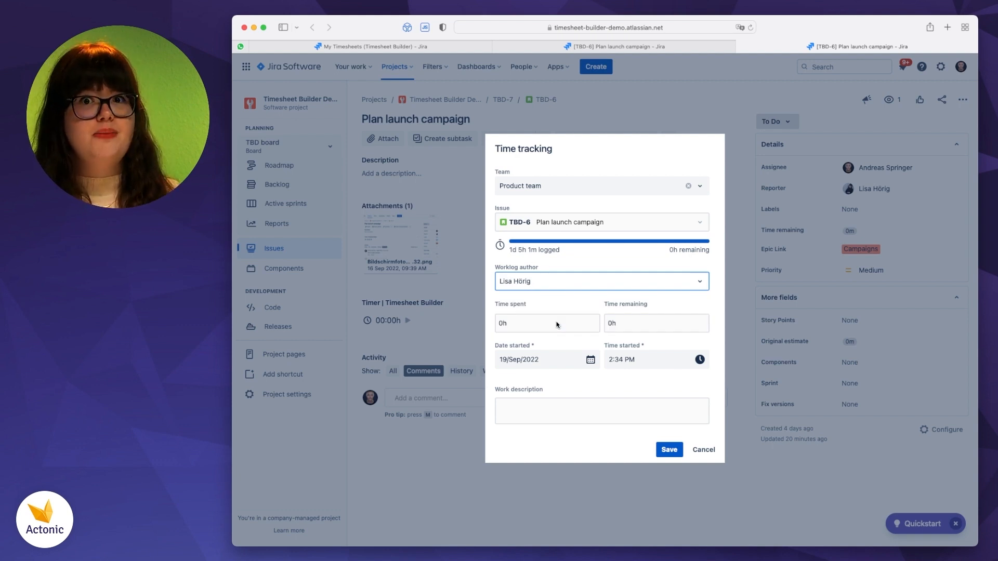
Set time spent to 1m and save the TBD-6 worklog.
left_click(545, 323)
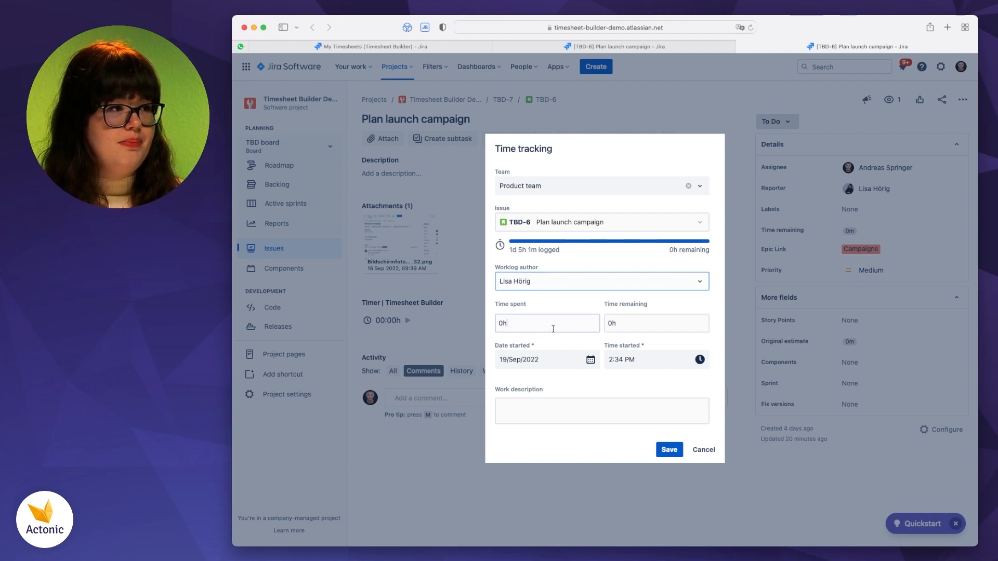
type("1m")
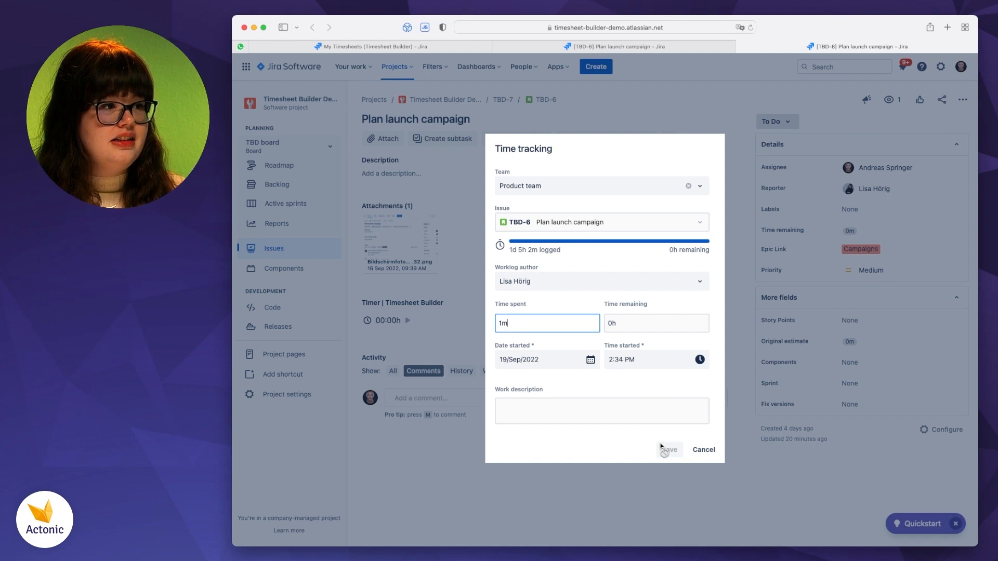
left_click(667, 449)
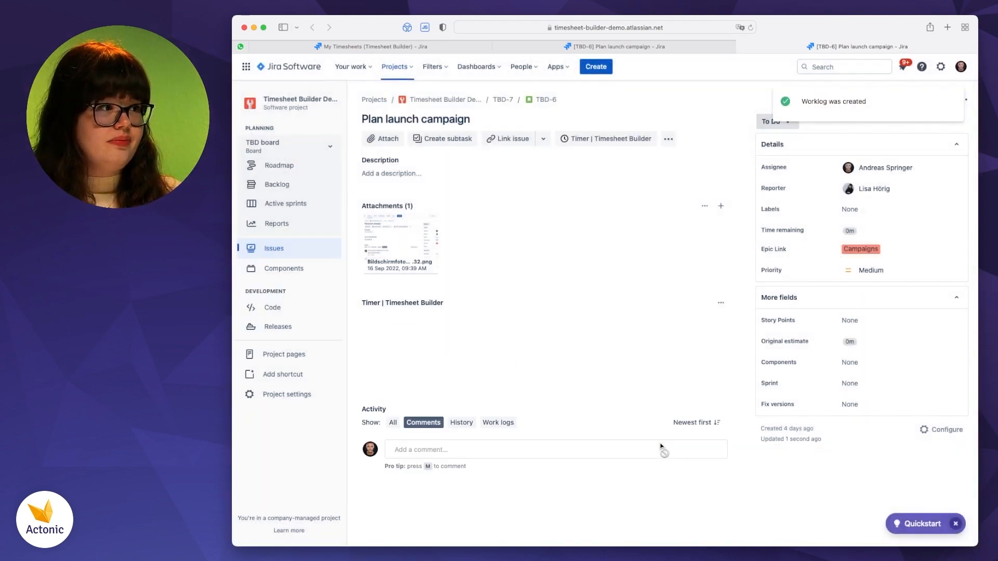